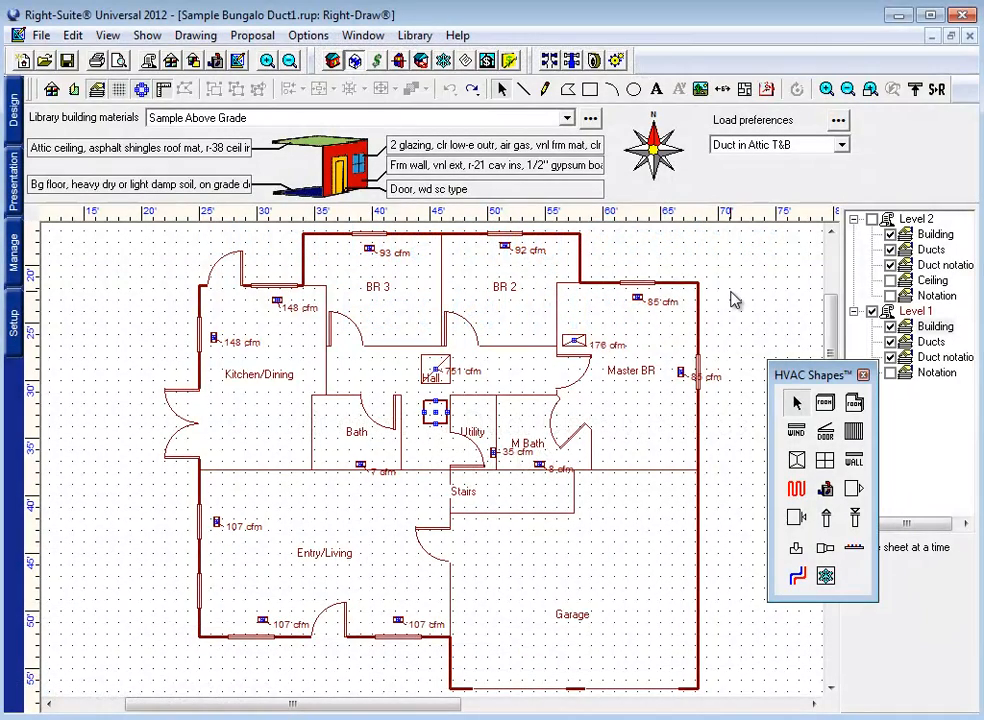
pyautogui.moveTo(724, 444)
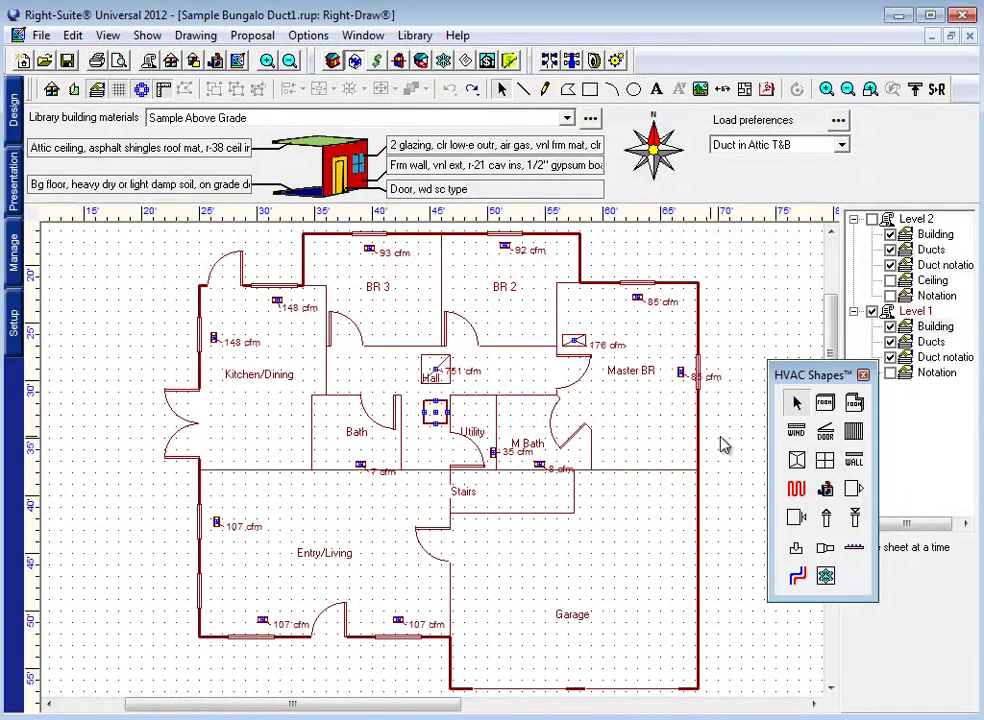
pyautogui.moveTo(824, 516)
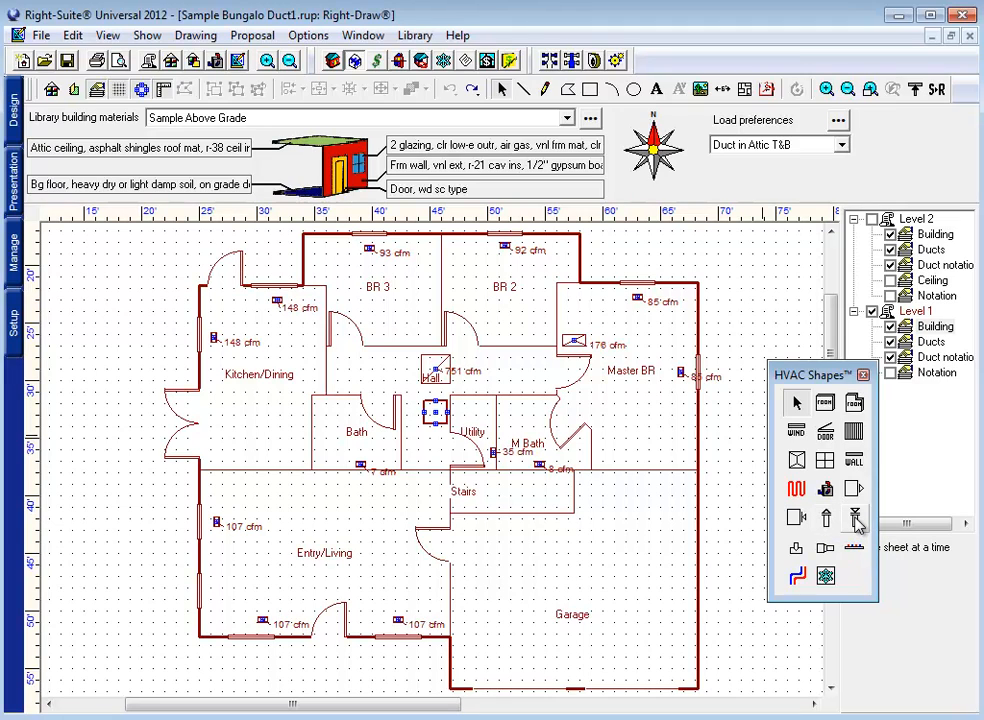
pyautogui.moveTo(348, 232)
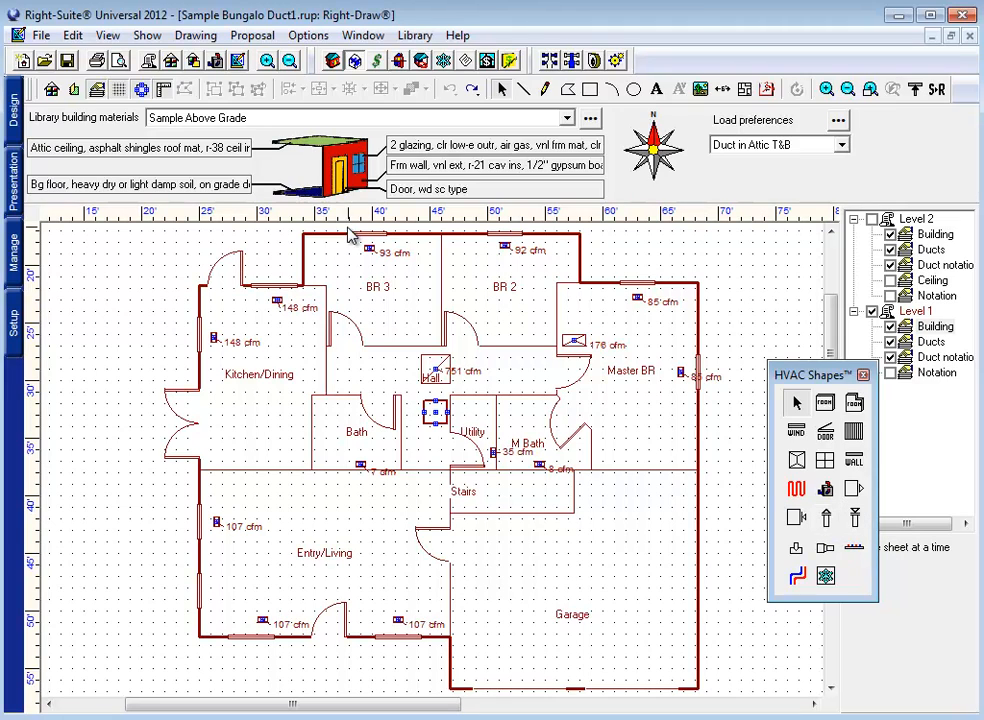
pyautogui.moveTo(936, 320)
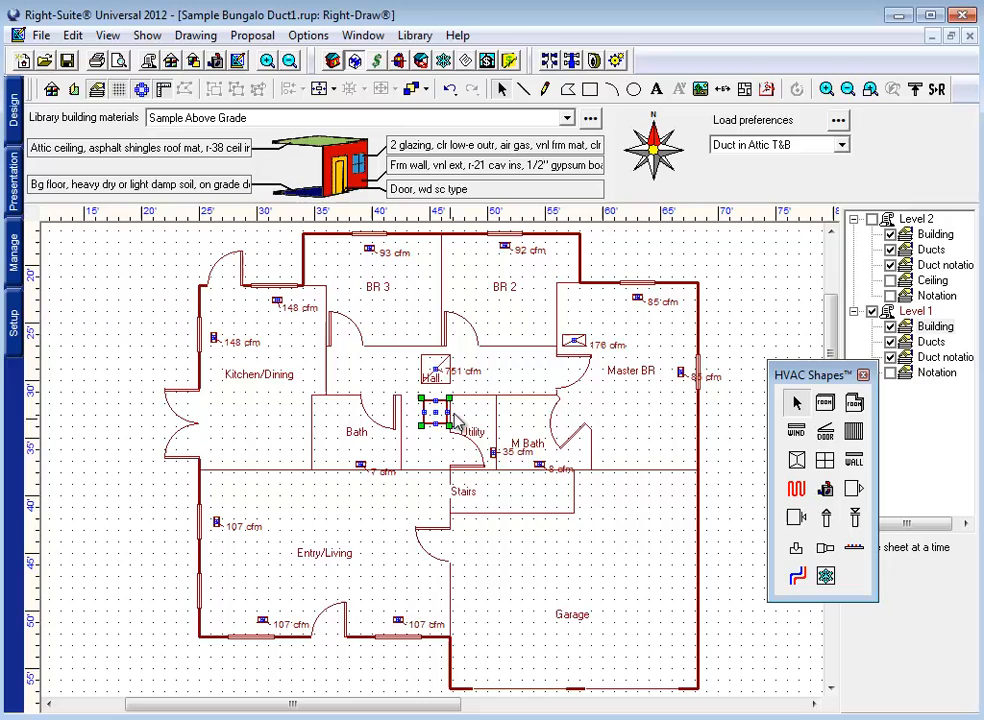
# Step: Resize the Utility room air handler into a taller, upright unit
pyautogui.click(932, 326)
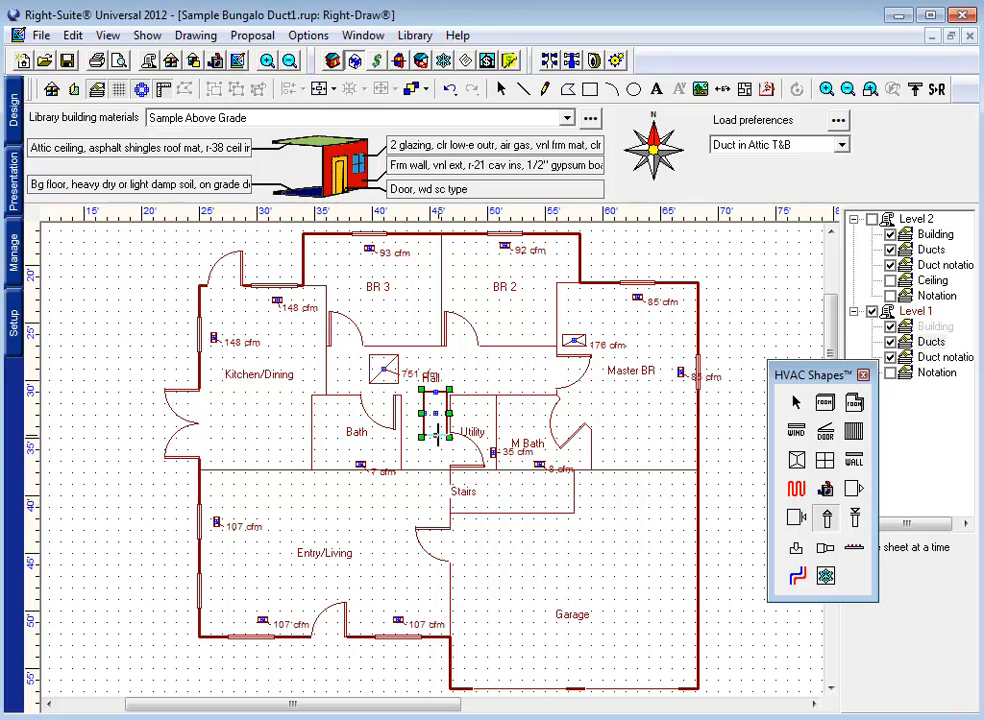
# Step: Draw a bent flex duct from the air handler to the 85 cfm Master BR register
pyautogui.moveTo(430, 414); pyautogui.dragTo(596, 404)
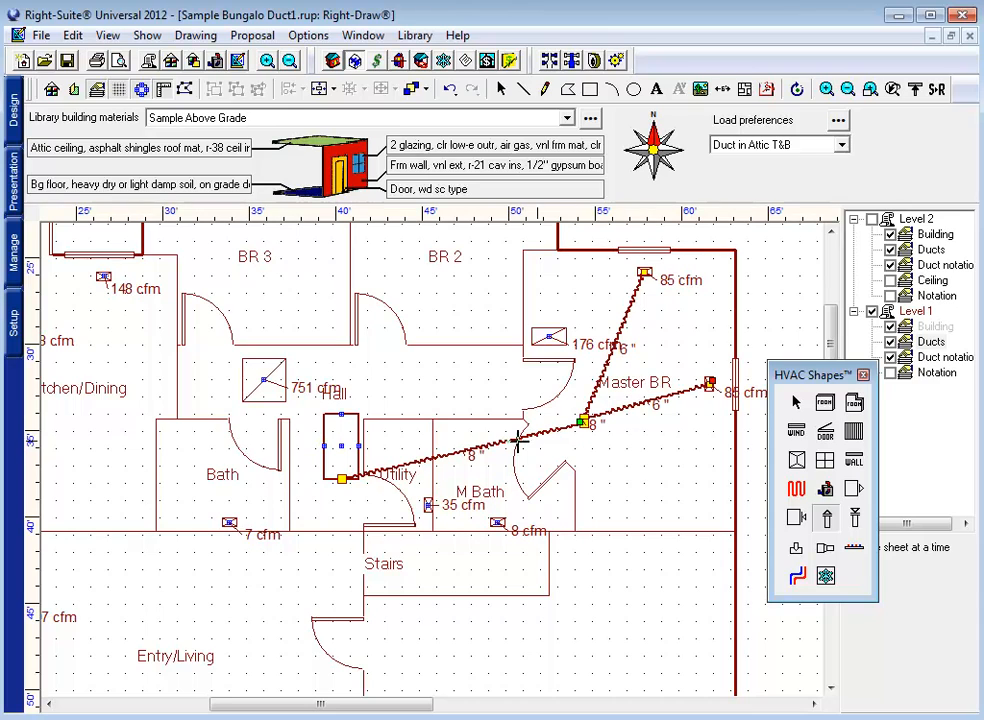
pyautogui.moveTo(544, 454)
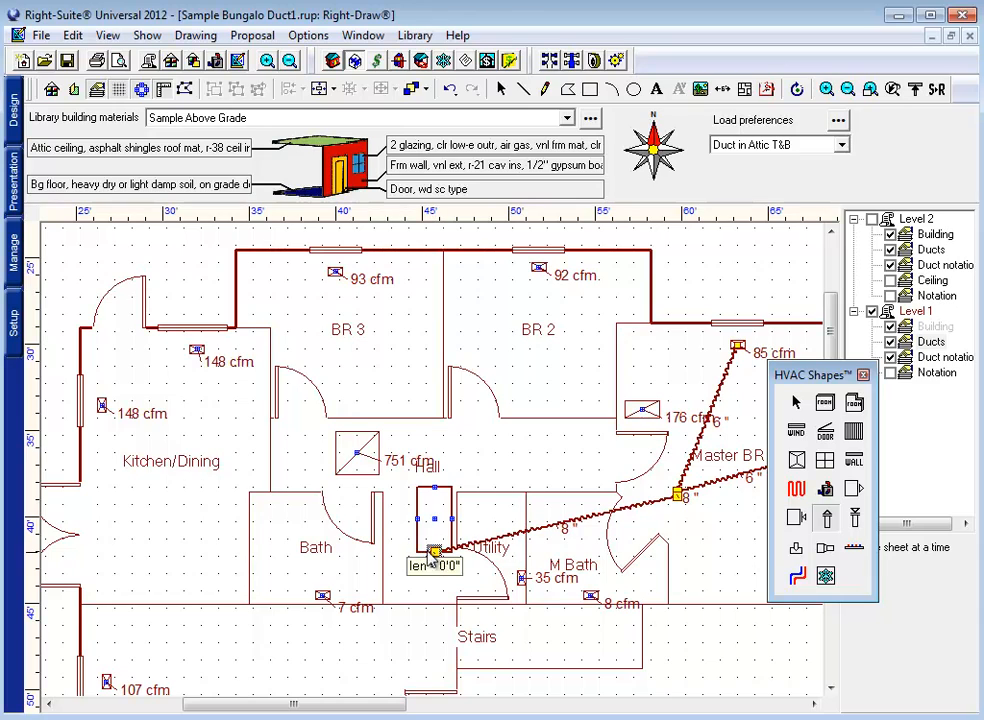
# Step: Draw flex ducts from the air handler to the Kitchen/Dining, BR 3, BR 2 and Entry/Living registers
pyautogui.moveTo(436, 552); pyautogui.dragTo(244, 444)
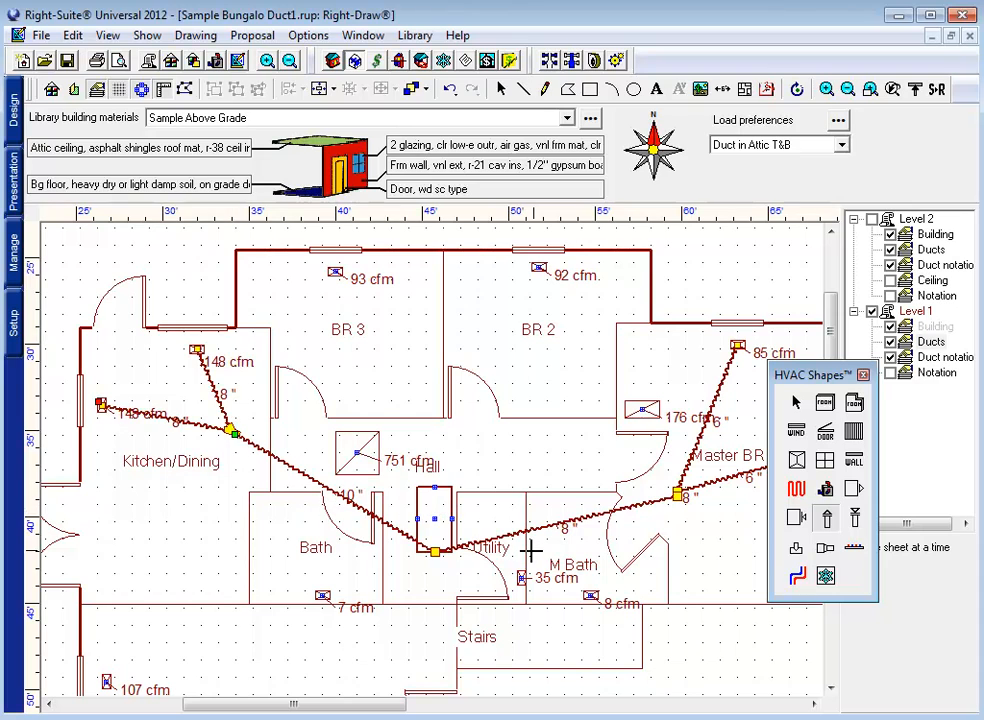
pyautogui.click(294, 60)
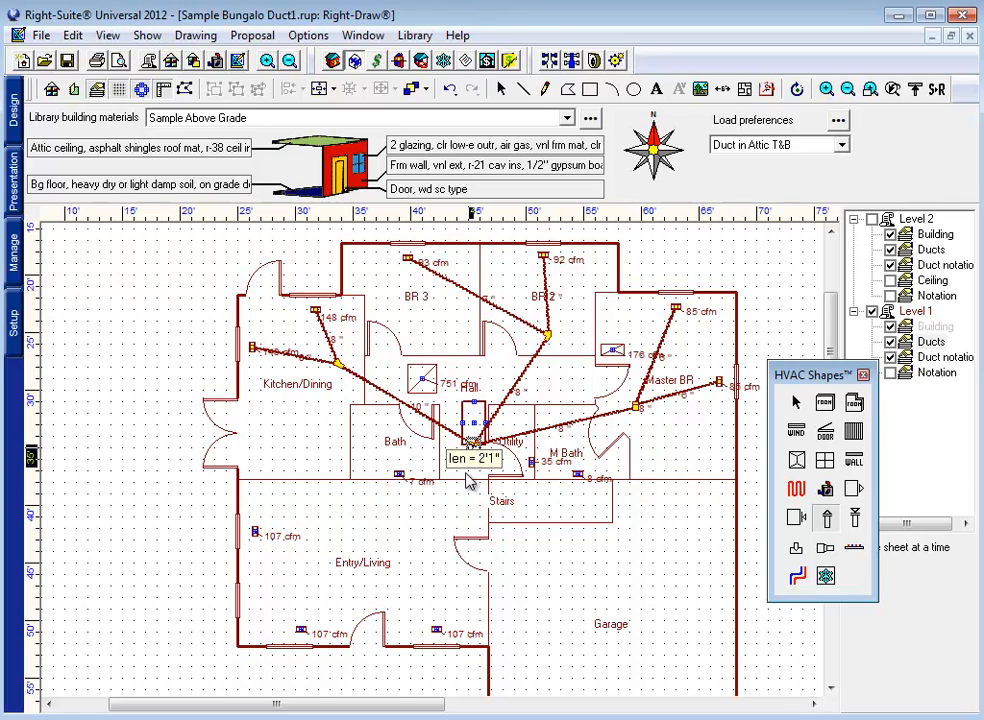
pyautogui.moveTo(470, 444); pyautogui.dragTo(360, 576)
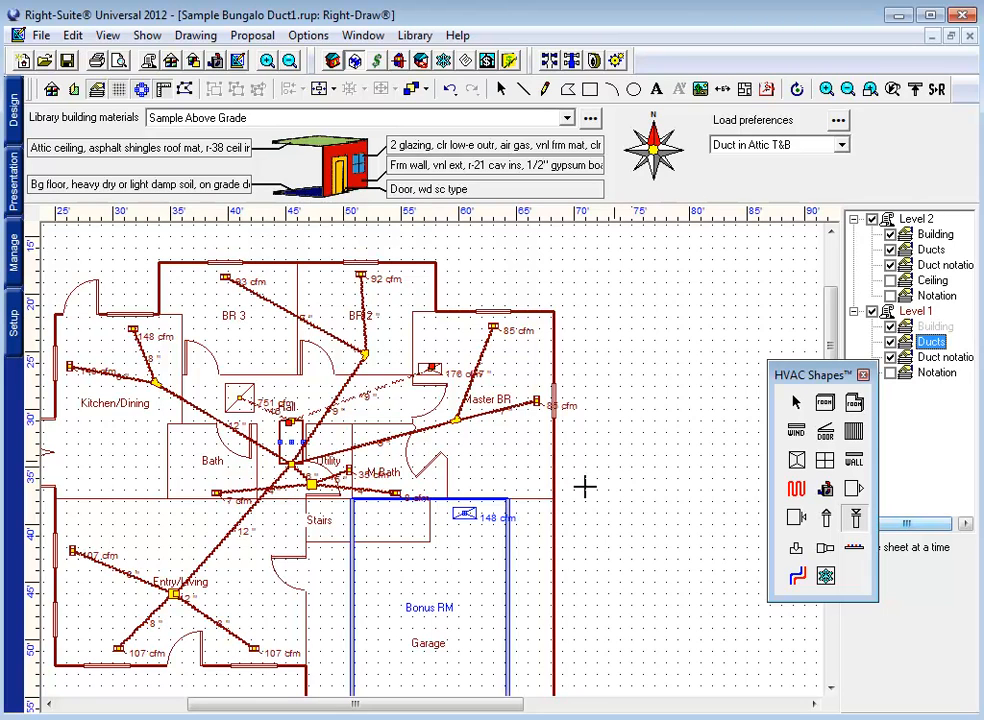
# Step: Zoom in on the M Bath and Bonus RM area around the air handler
pyautogui.scroll(-3)
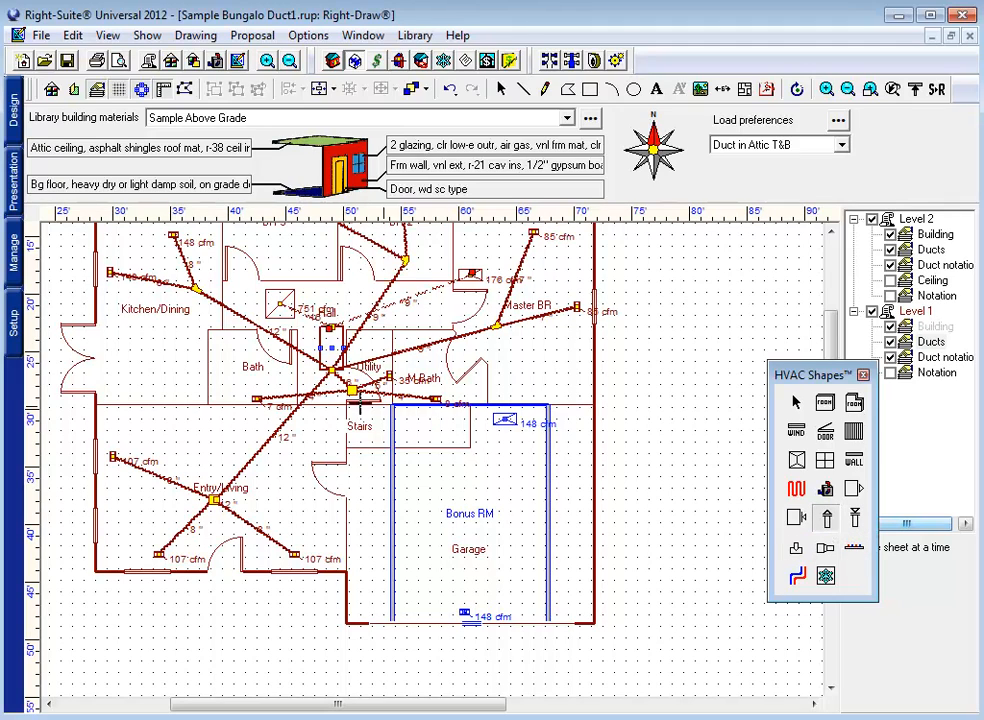
pyautogui.moveTo(332, 350)
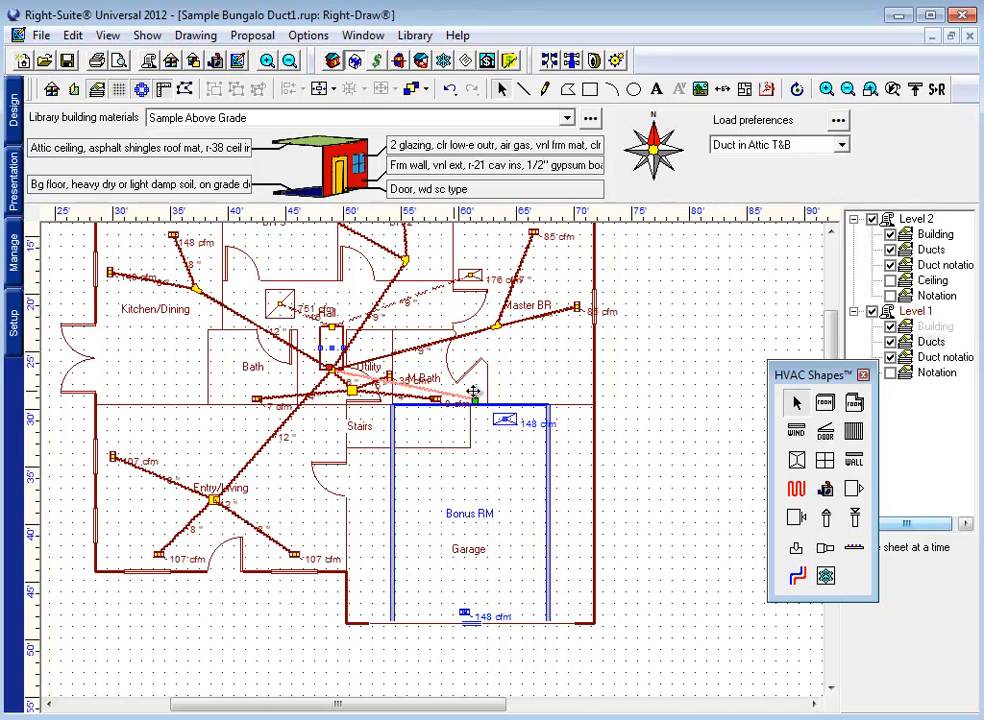
pyautogui.moveTo(386, 310)
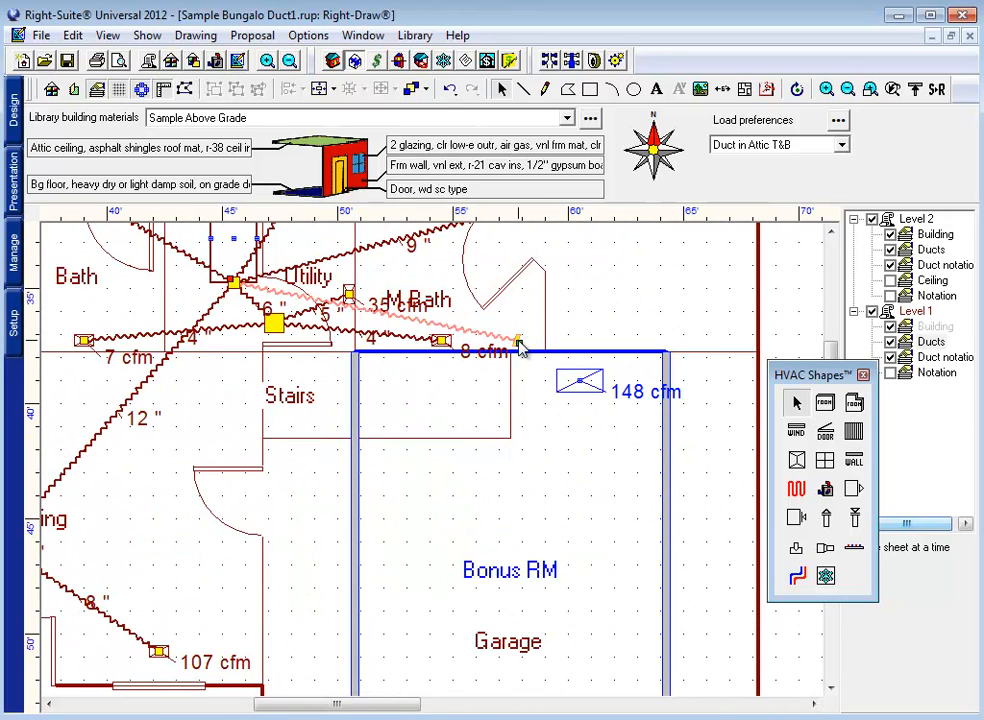
# Step: Set the riser's vertical duct length to 11 in its Property Sheet and move to Level 2 ducts
pyautogui.doubleClick(516, 340)
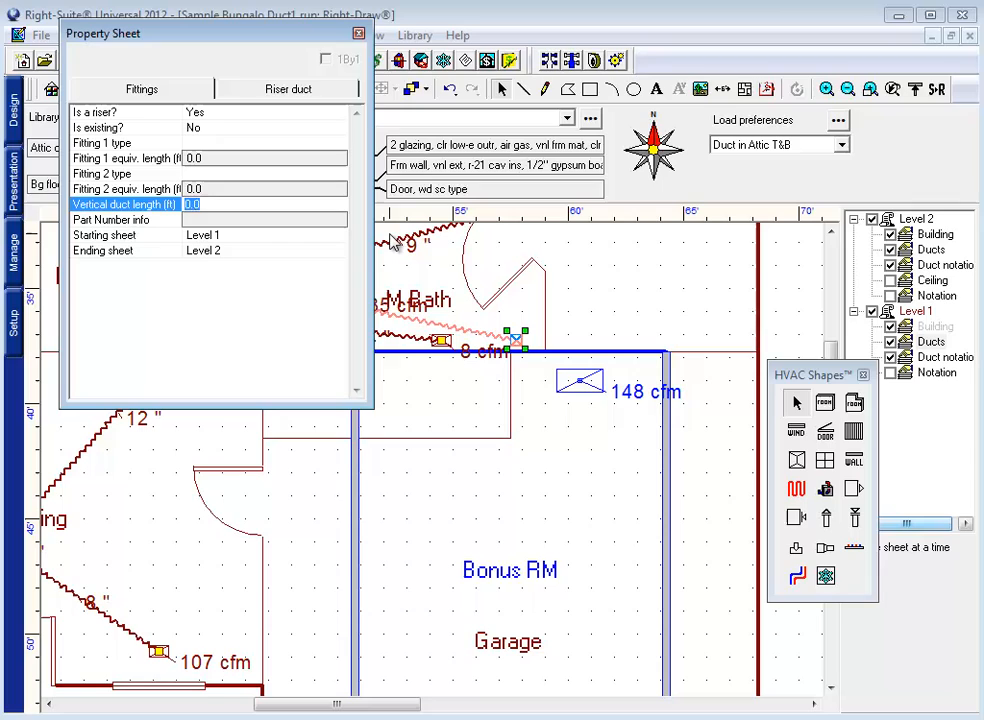
pyautogui.click(220, 204)
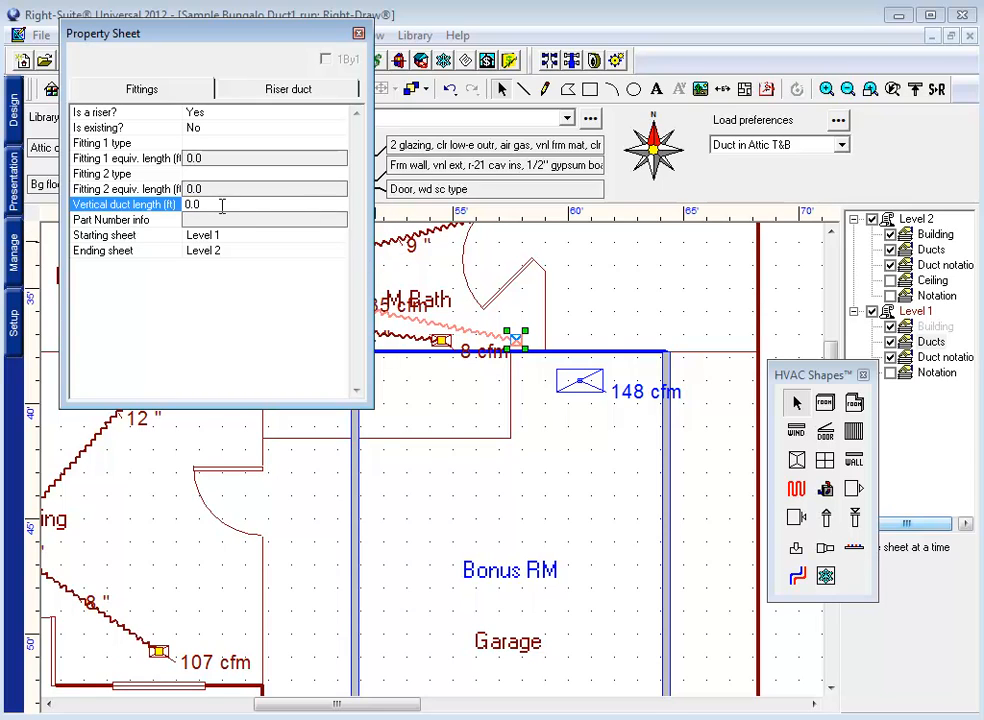
pyautogui.write('11')
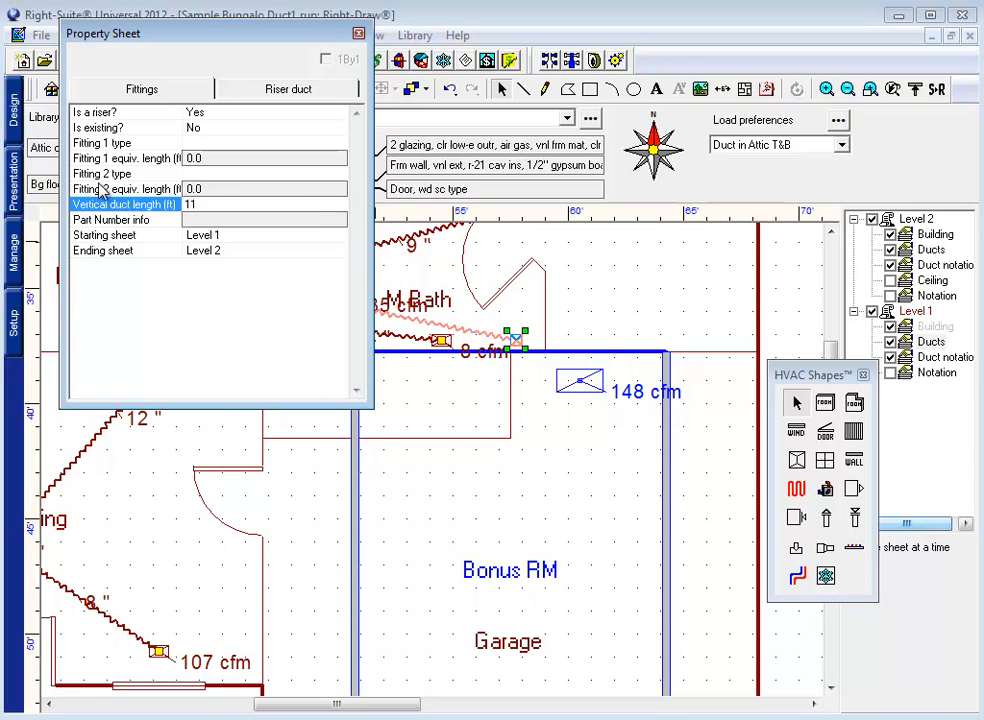
pyautogui.click(356, 34)
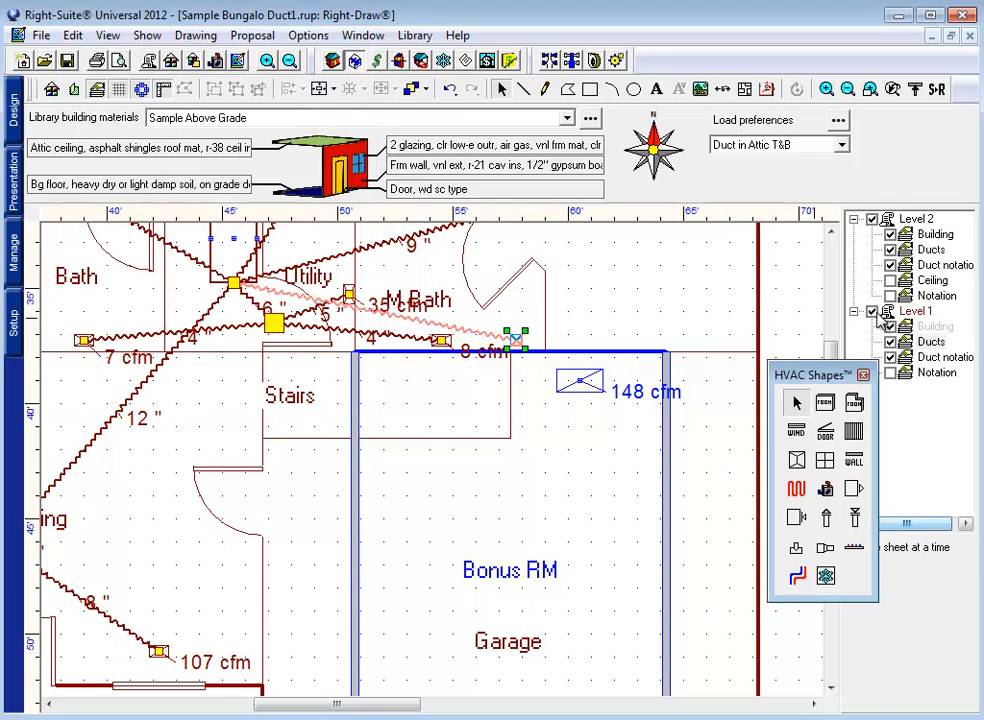
pyautogui.click(928, 248)
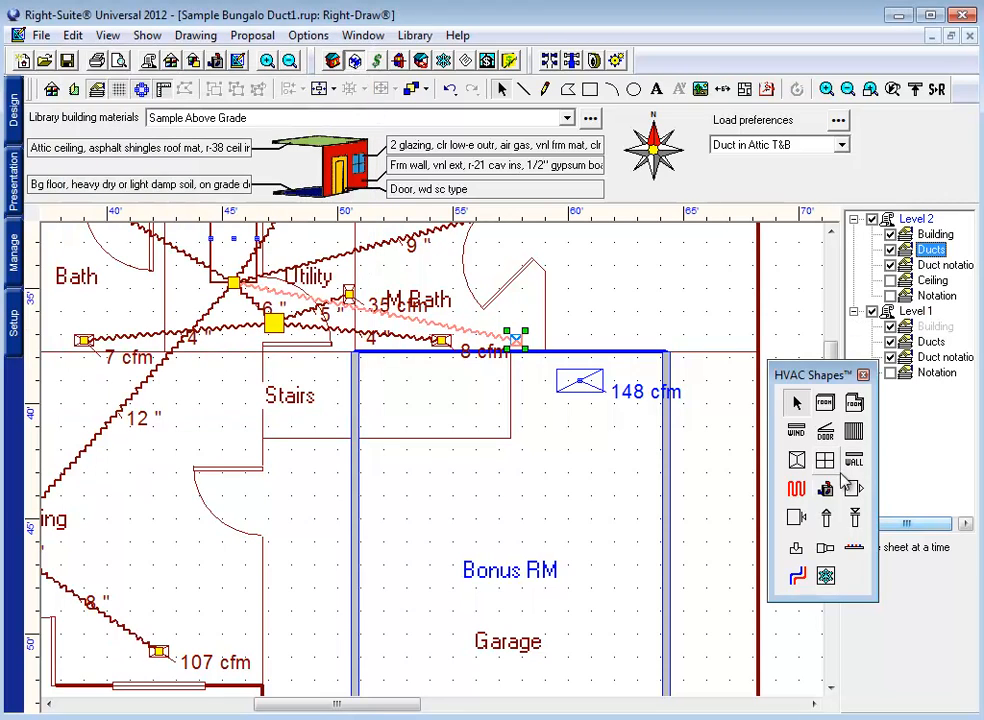
# Step: Draw a flex duct from the riser to the 148 cfm Bonus RM register
pyautogui.moveTo(516, 340); pyautogui.dragTo(540, 696)
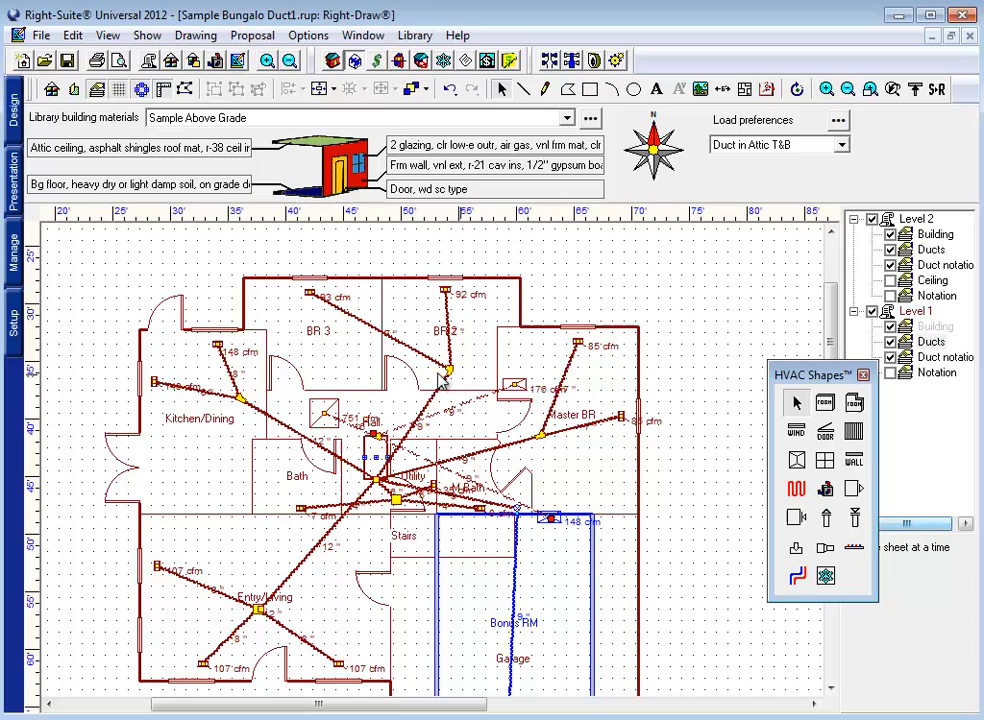
pyautogui.moveTo(264, 410)
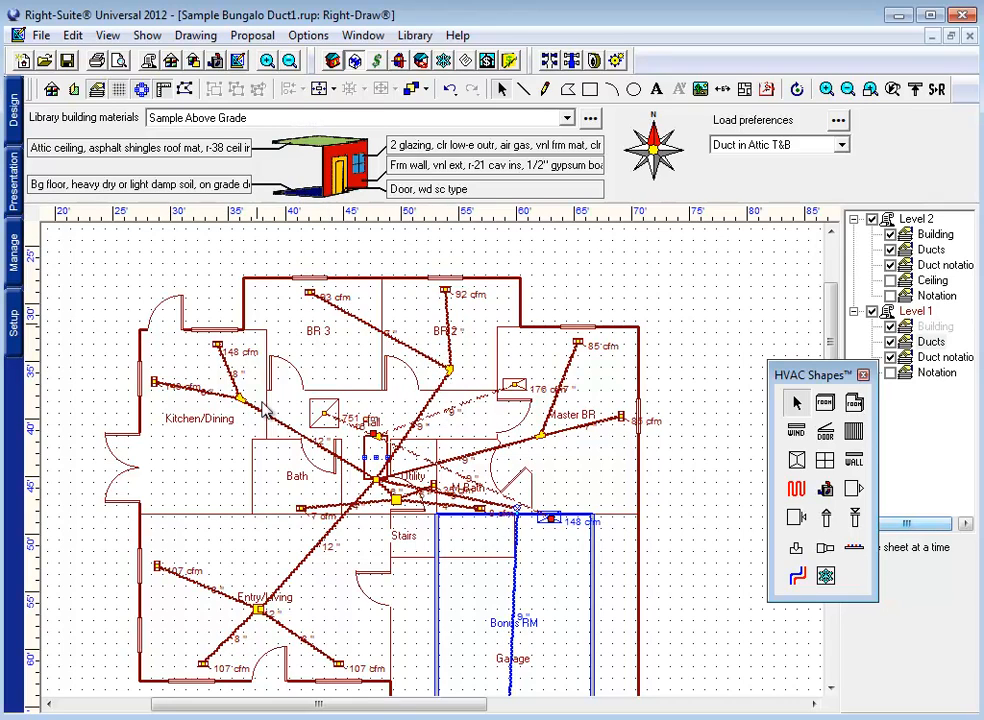
pyautogui.moveTo(360, 516)
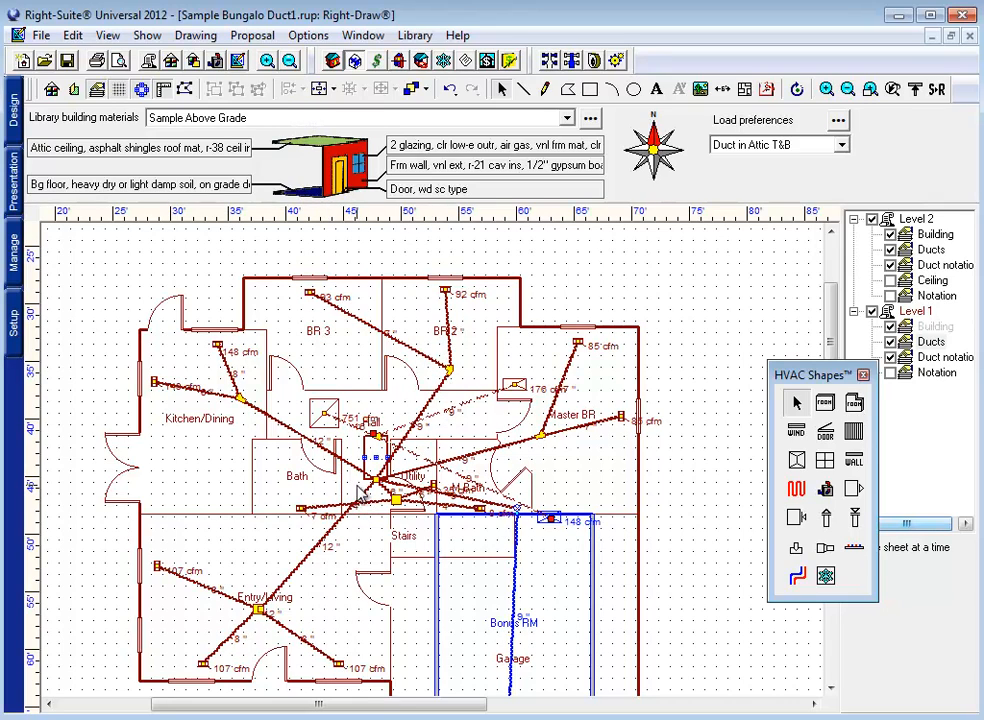
pyautogui.moveTo(260, 528)
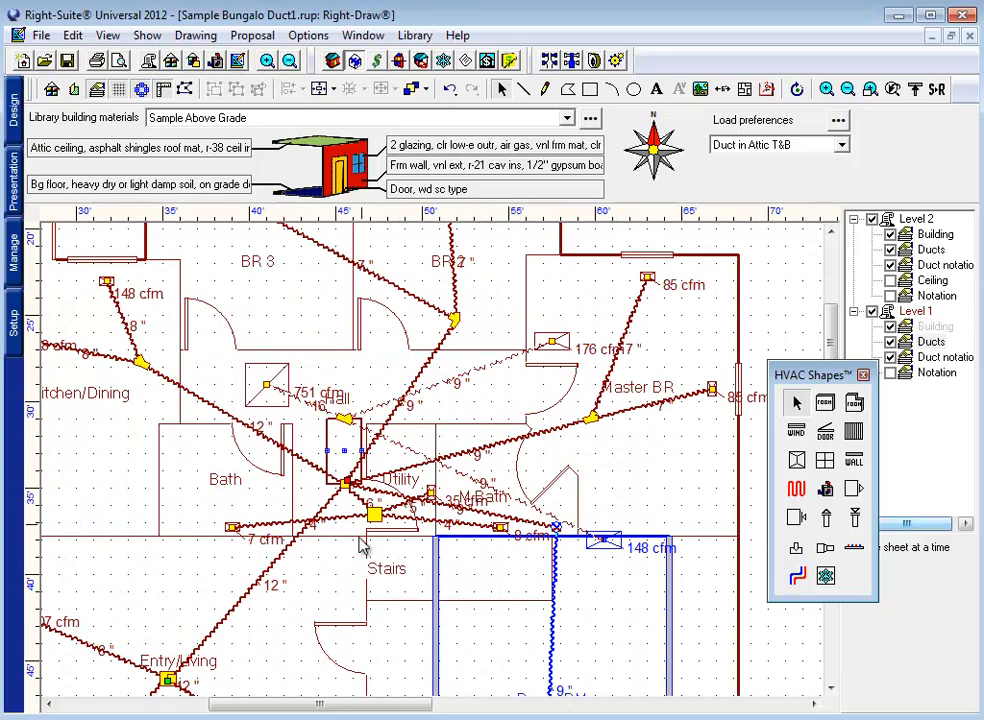
pyautogui.scroll(-3)
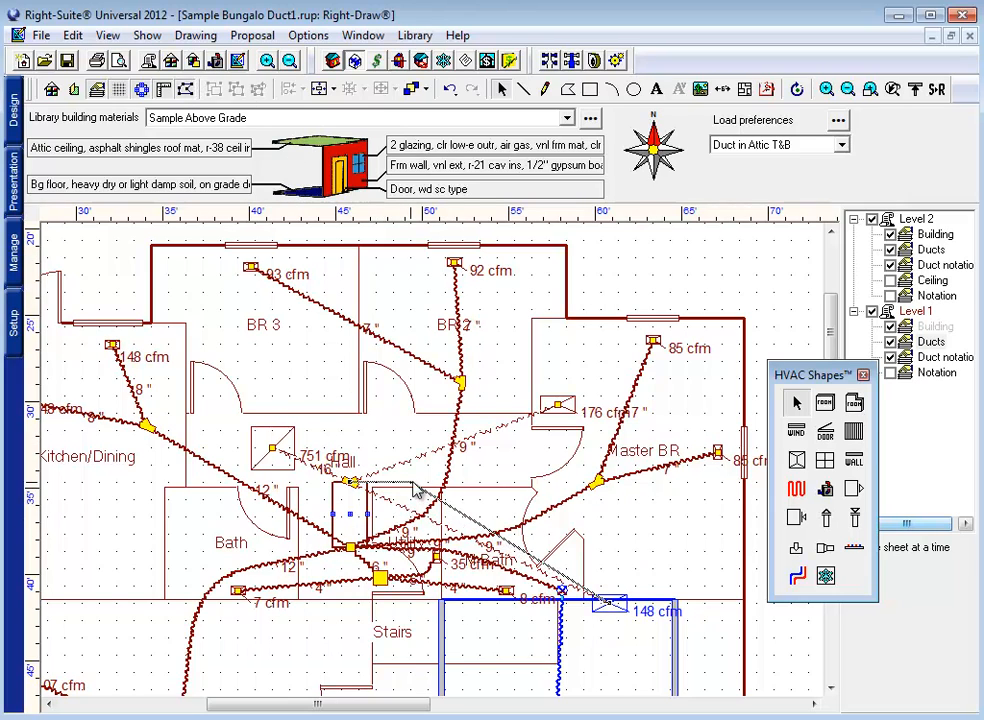
pyautogui.moveTo(480, 520)
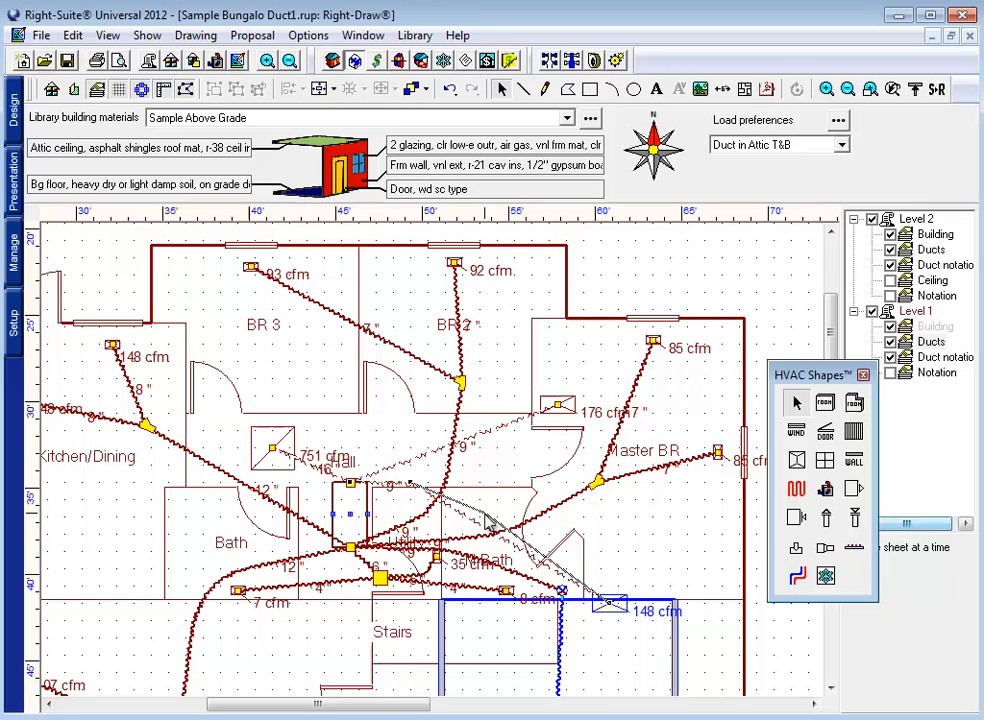